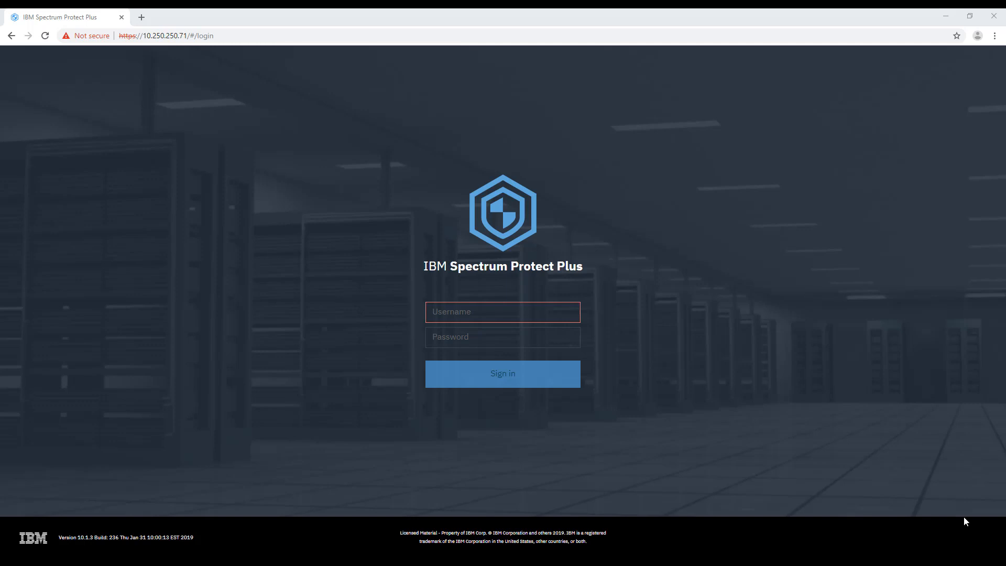
- Sign in as admin with the password to reach the Dashboard
type("admin")
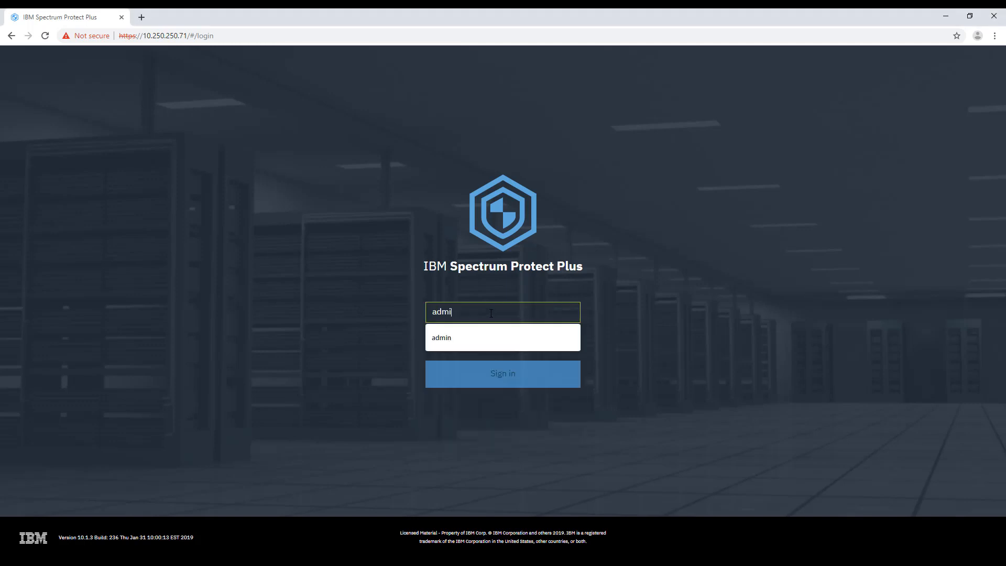
type("••••")
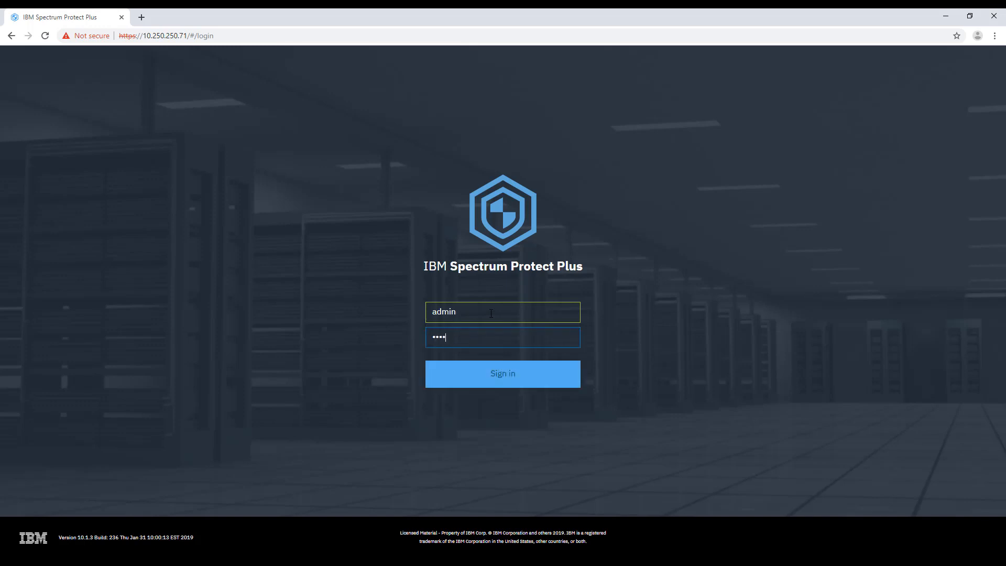
type("password")
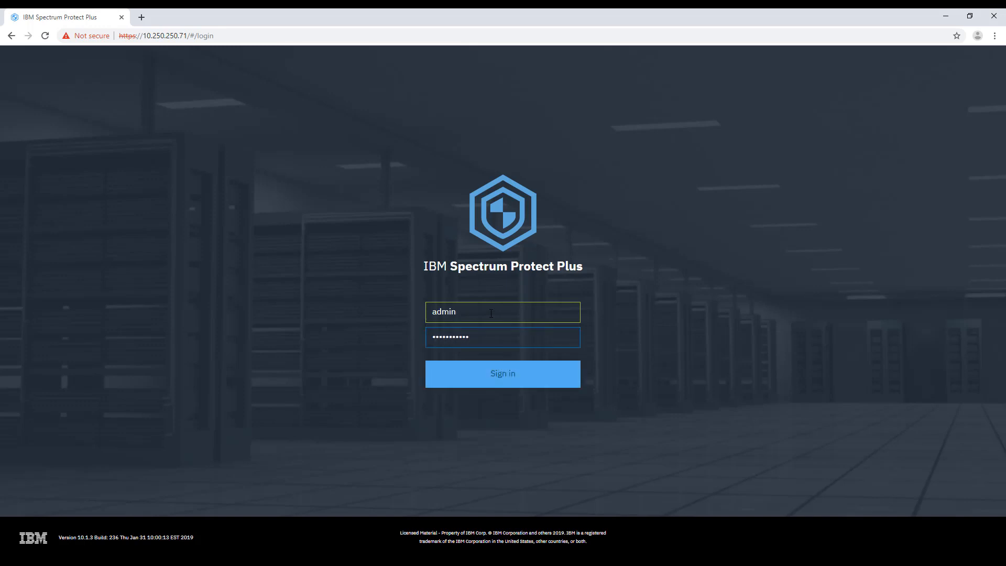
left_click(502, 372)
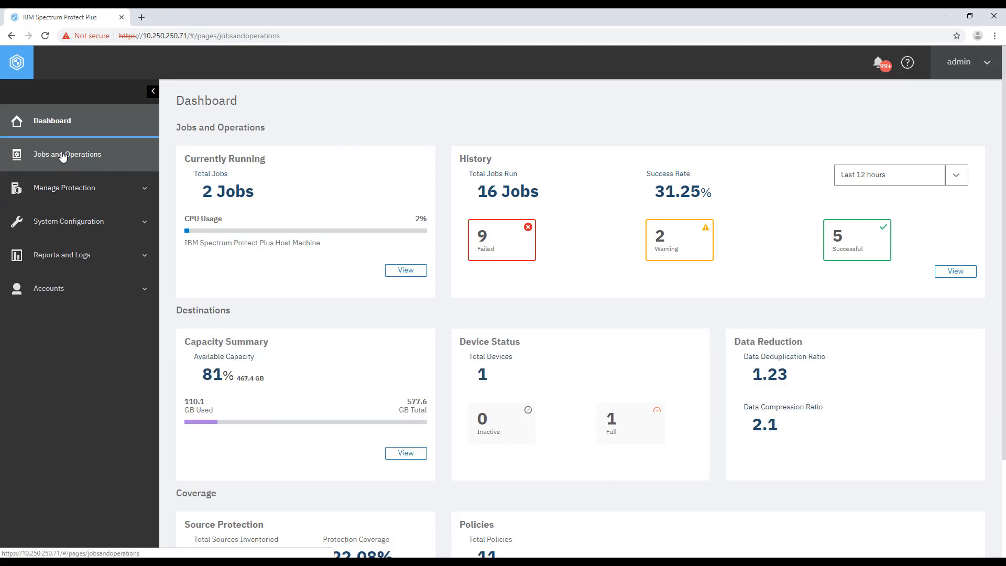
- Browse Jobs and Operations through Job History and Policy and Job List, ending on Running Jobs
left_click(67, 154)
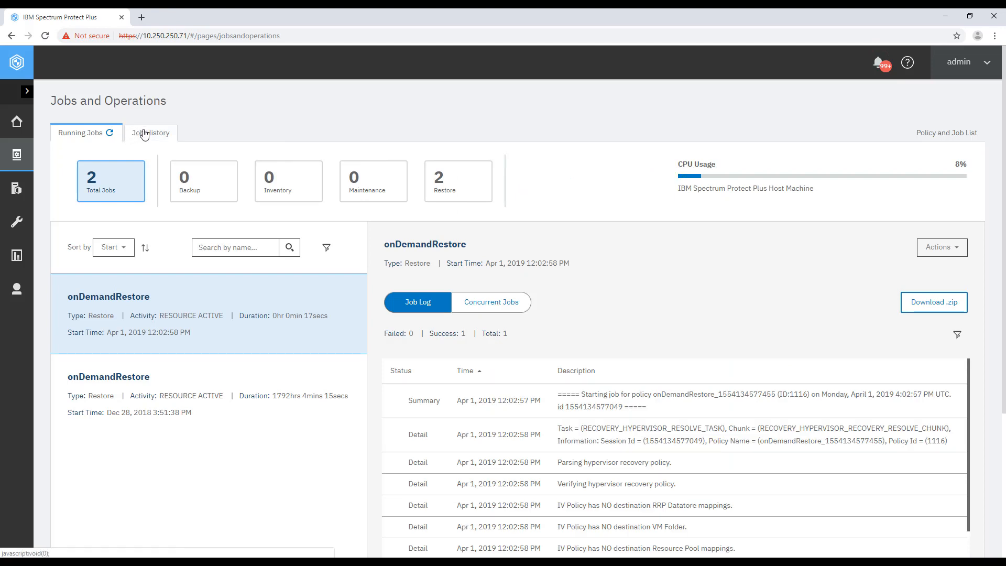
left_click(148, 133)
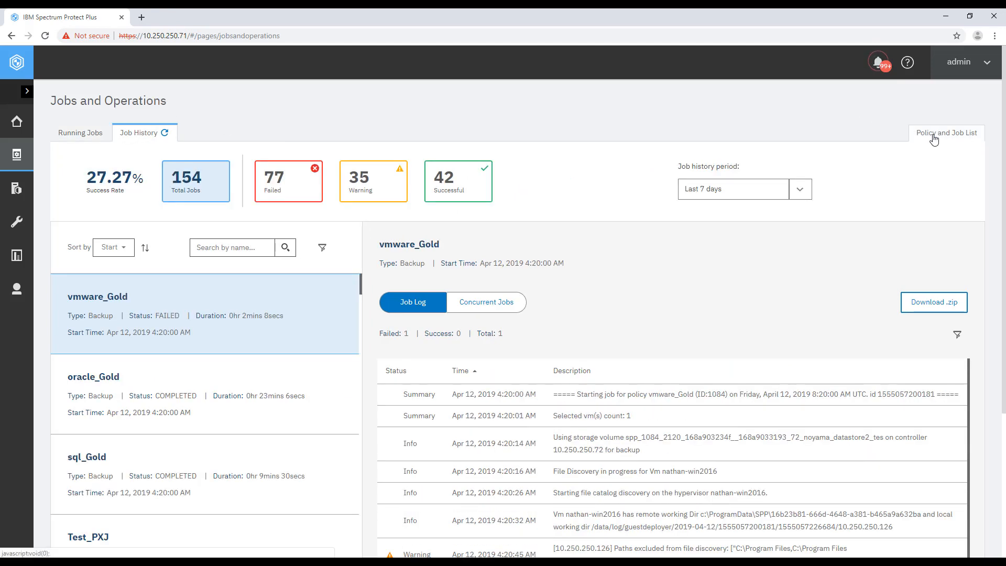
left_click(945, 133)
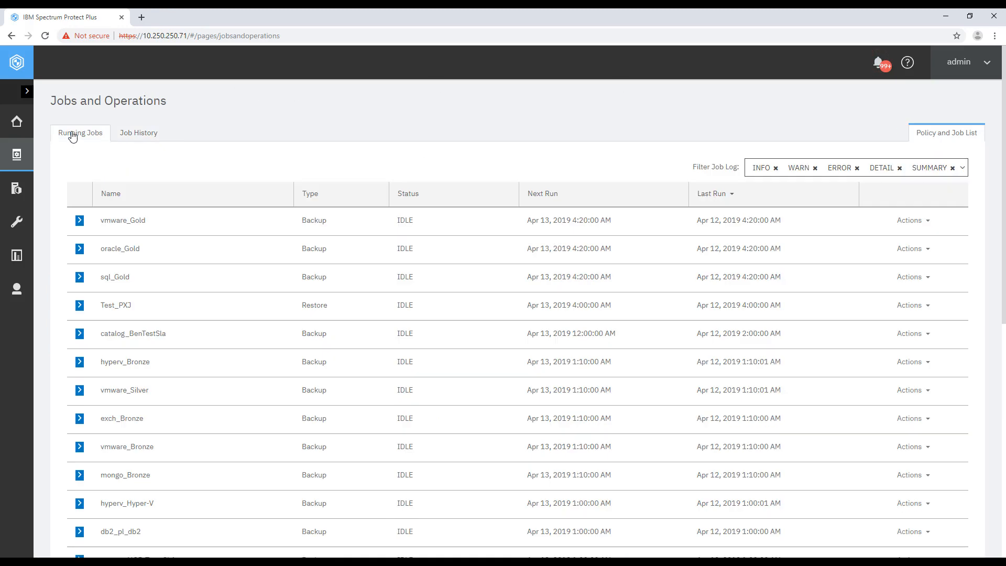
left_click(79, 133)
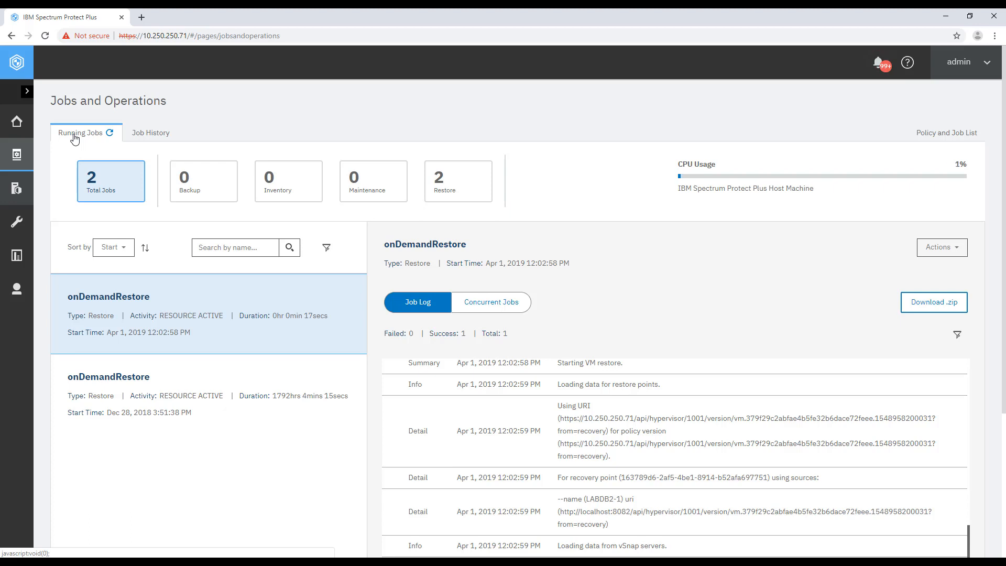
mouse_move(179, 160)
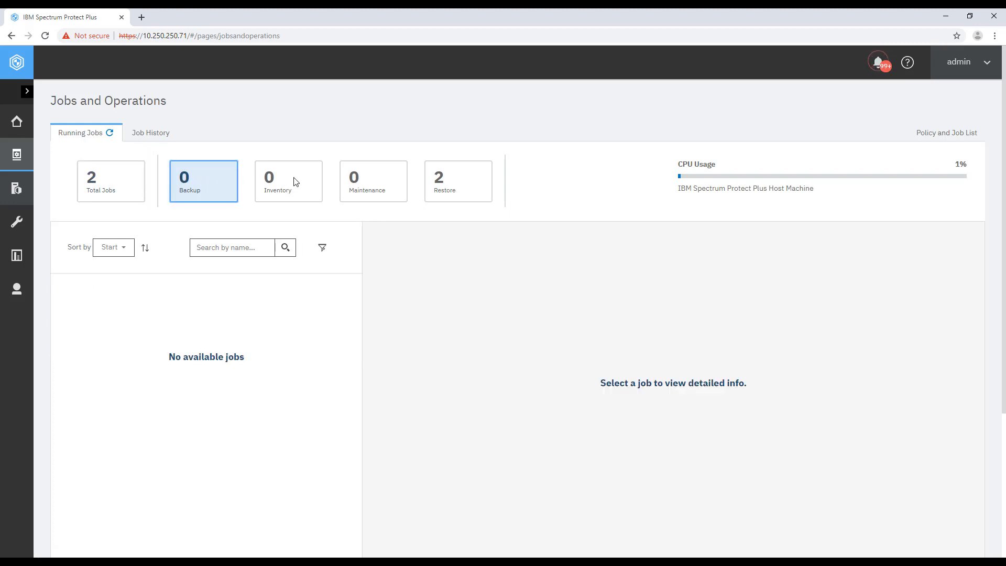
left_click(288, 181)
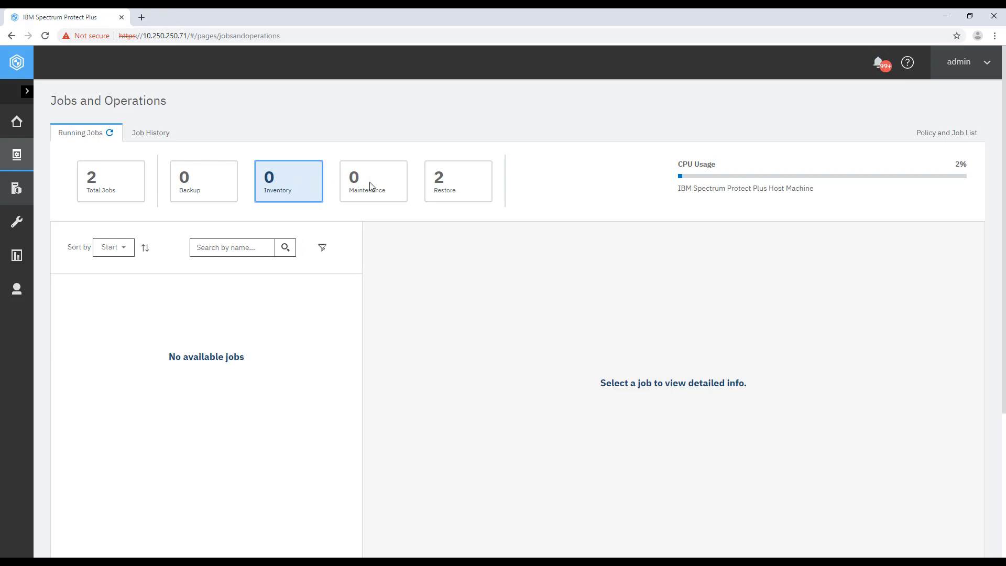
left_click(458, 181)
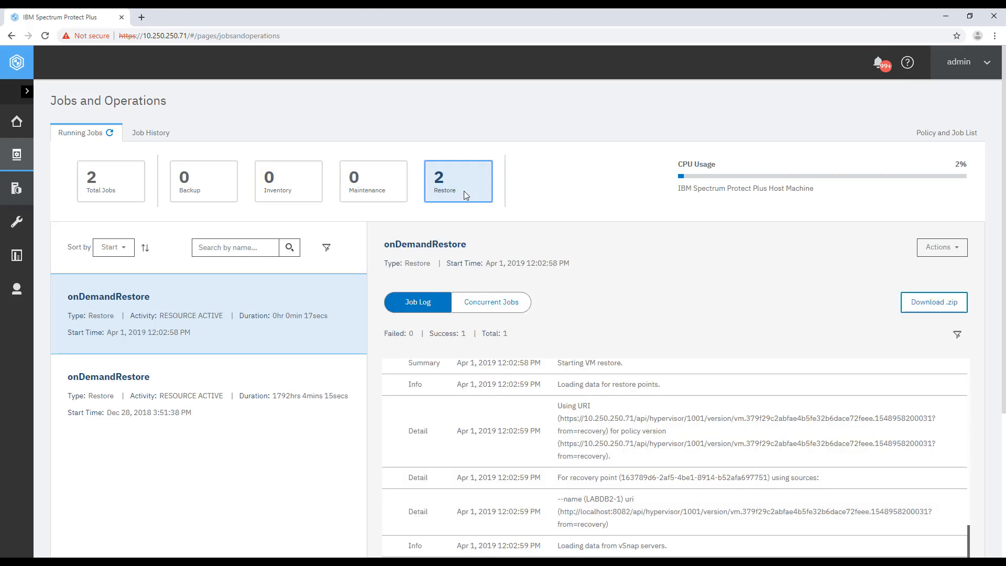
mouse_move(635, 204)
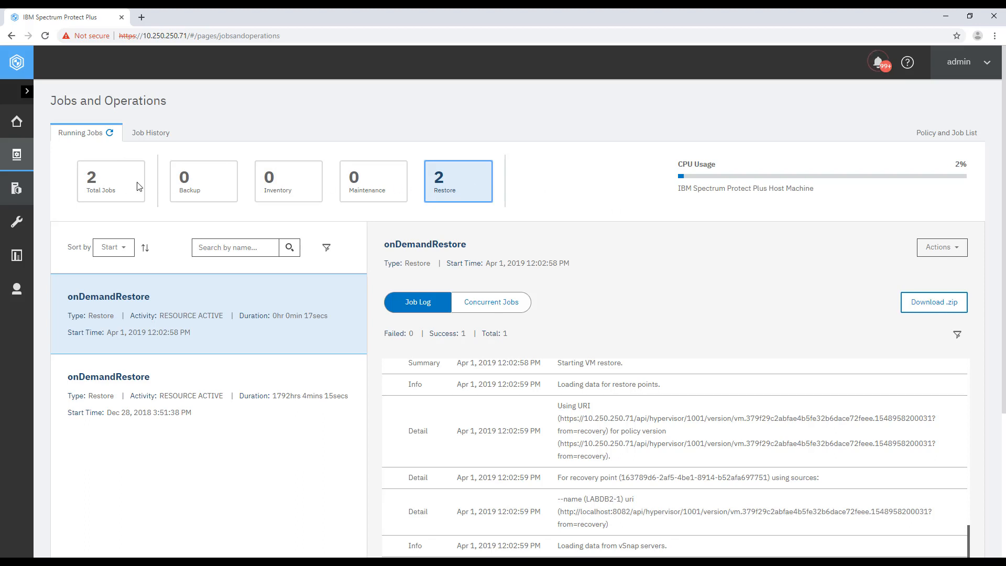
left_click(110, 181)
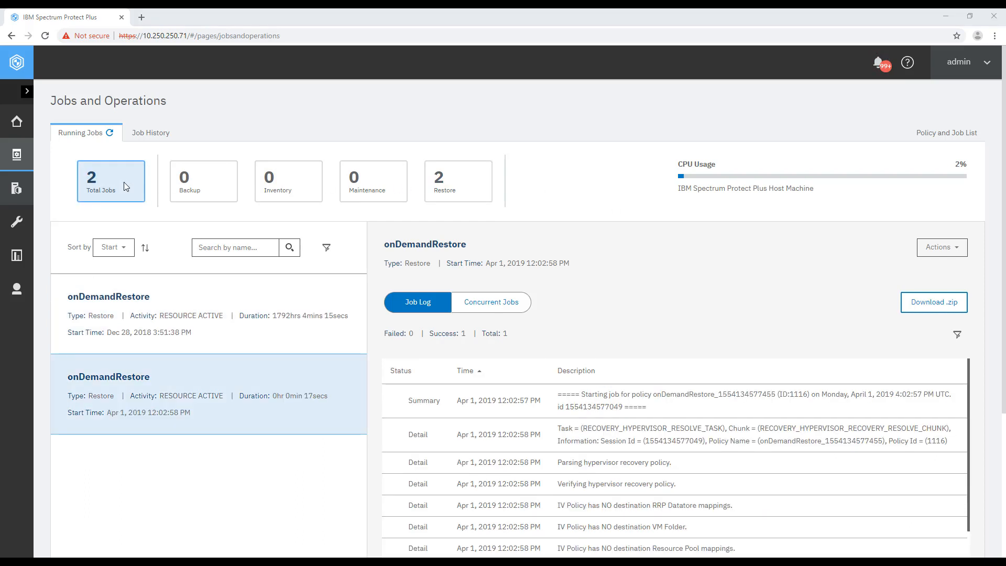
mouse_move(113, 247)
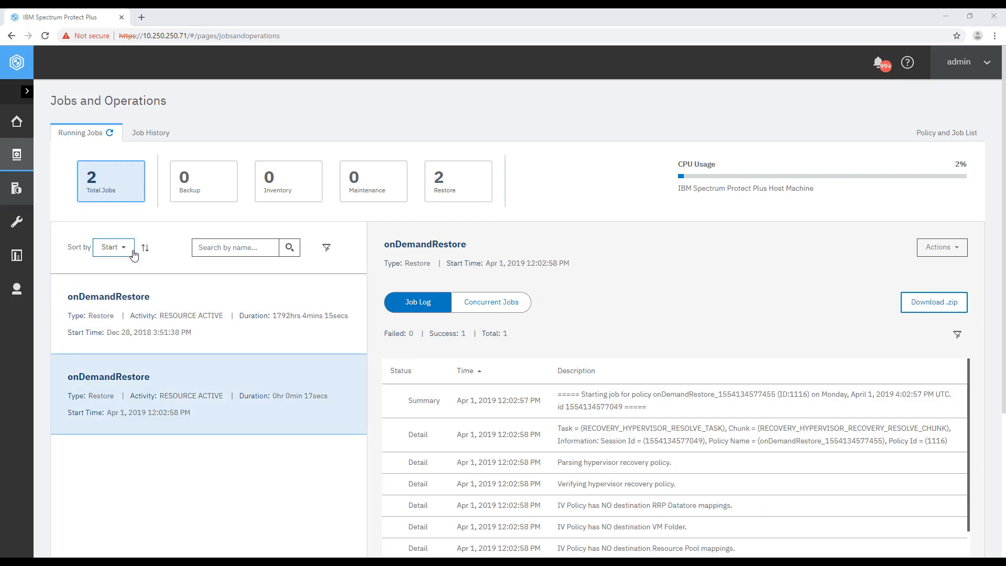
mouse_move(161, 250)
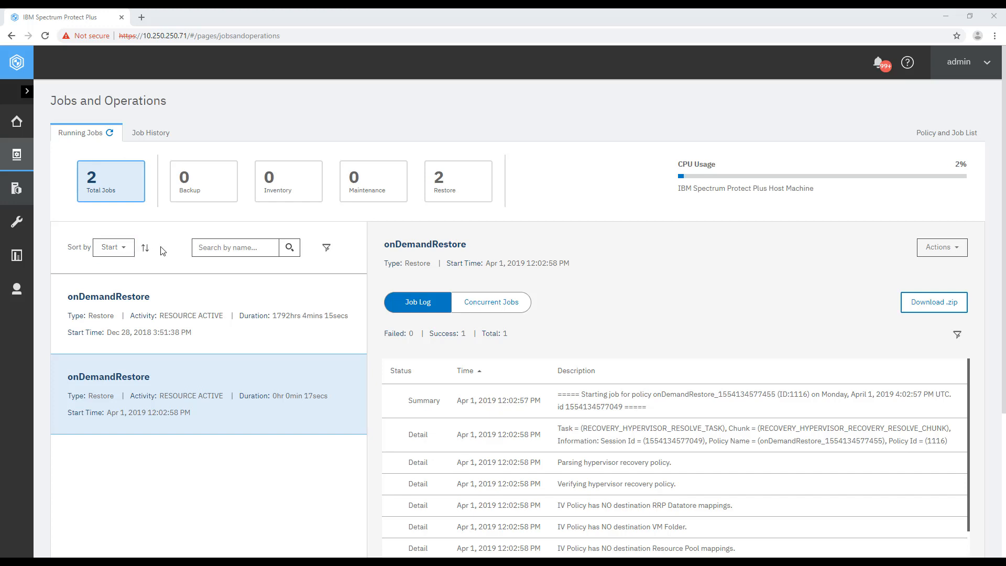
left_click(113, 247)
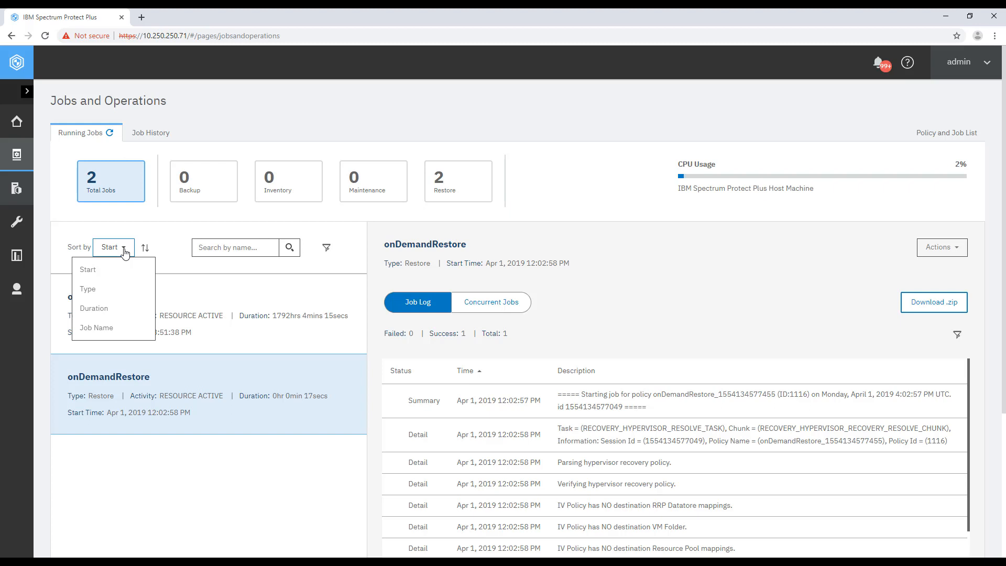
mouse_move(169, 246)
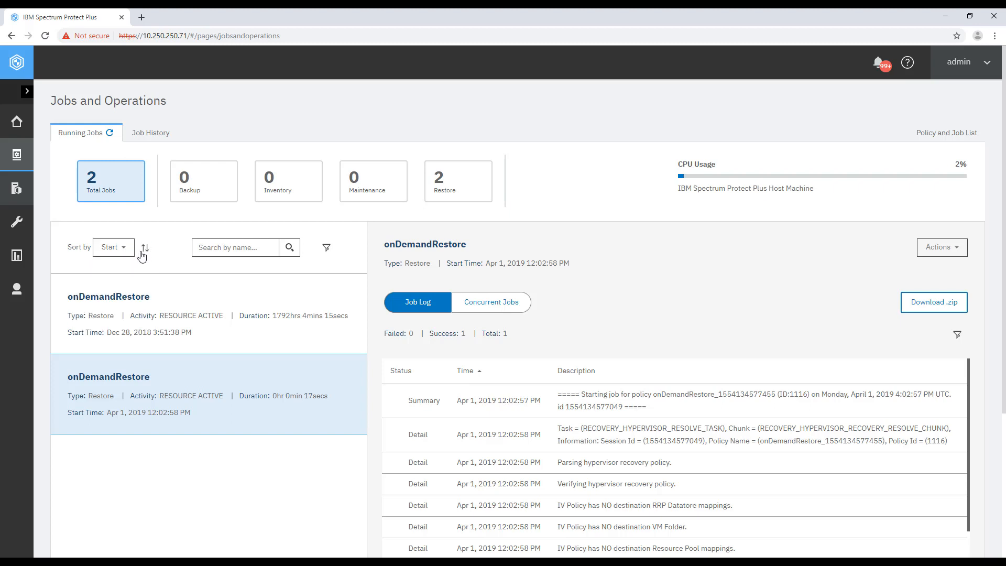
left_click(144, 248)
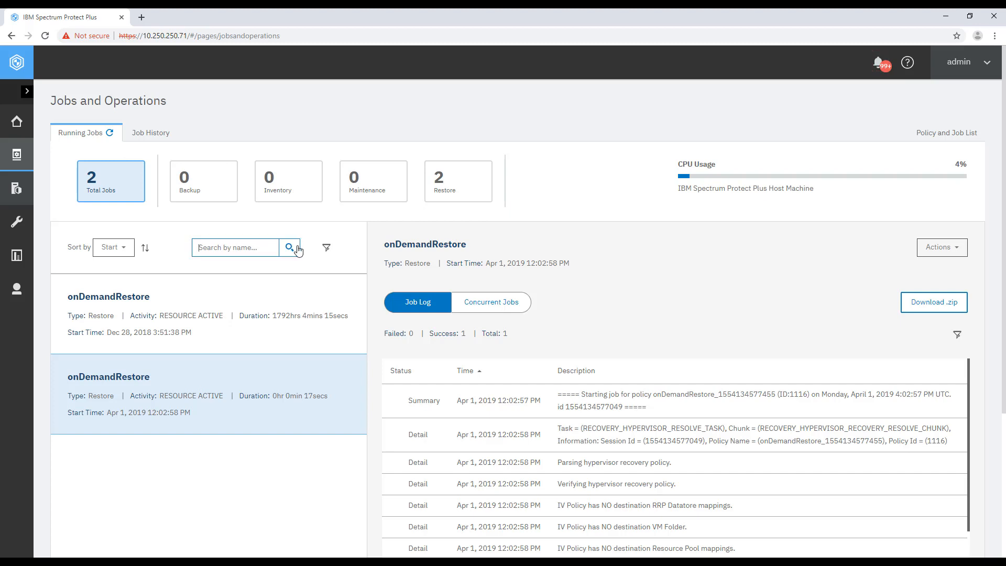
left_click(326, 247)
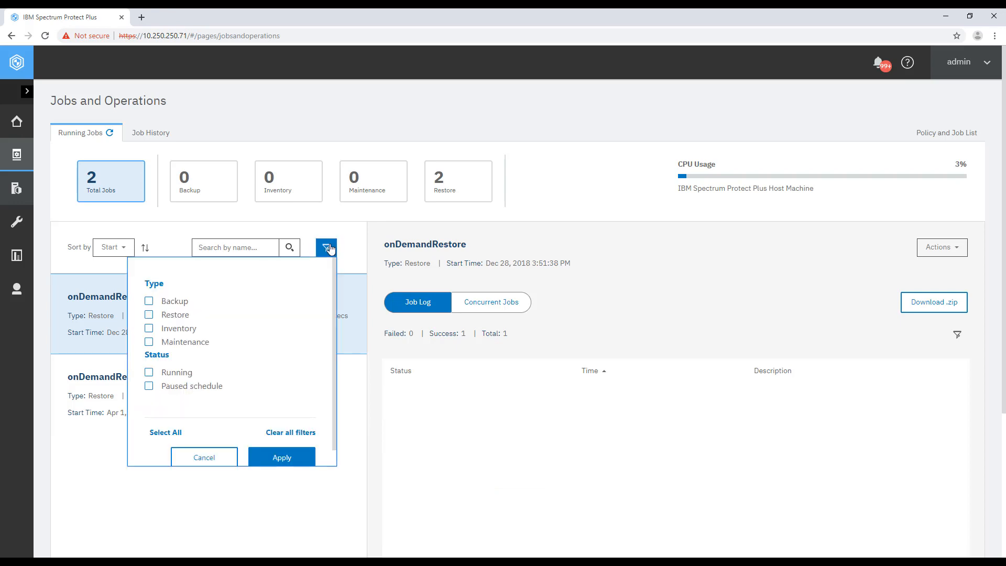
mouse_move(284, 285)
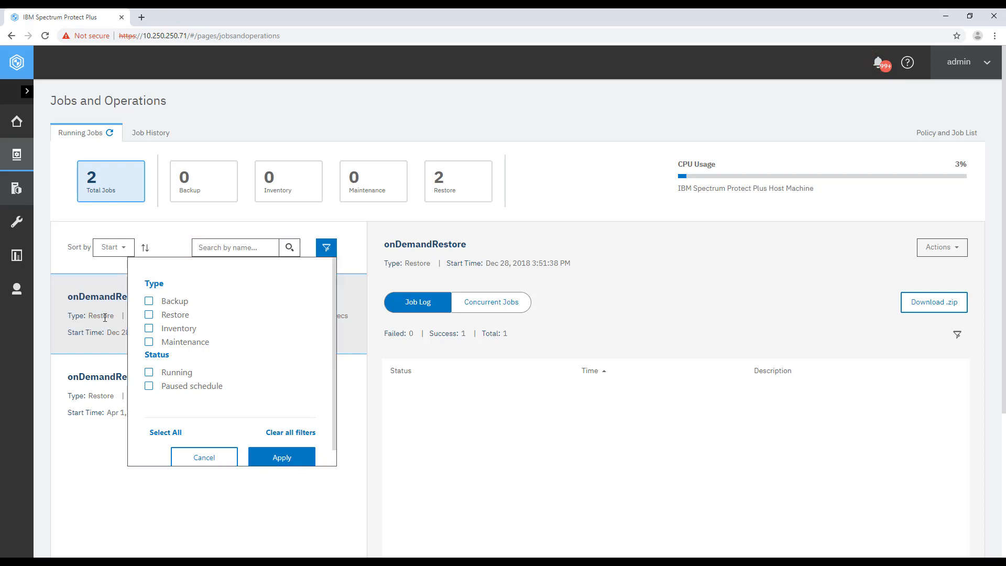
left_click(203, 457)
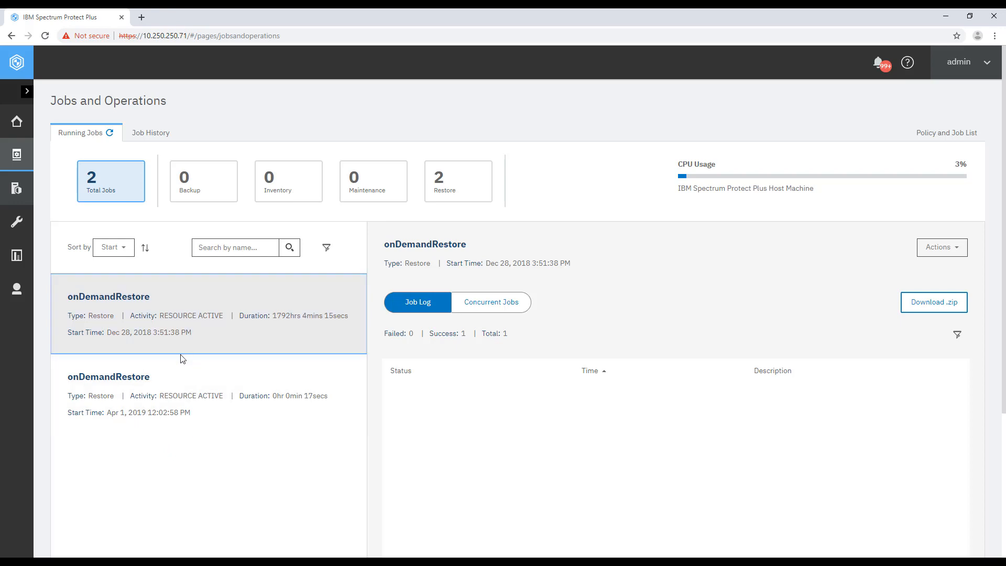
- Select the Apr 1 onDemandRestore job to display its log
left_click(108, 376)
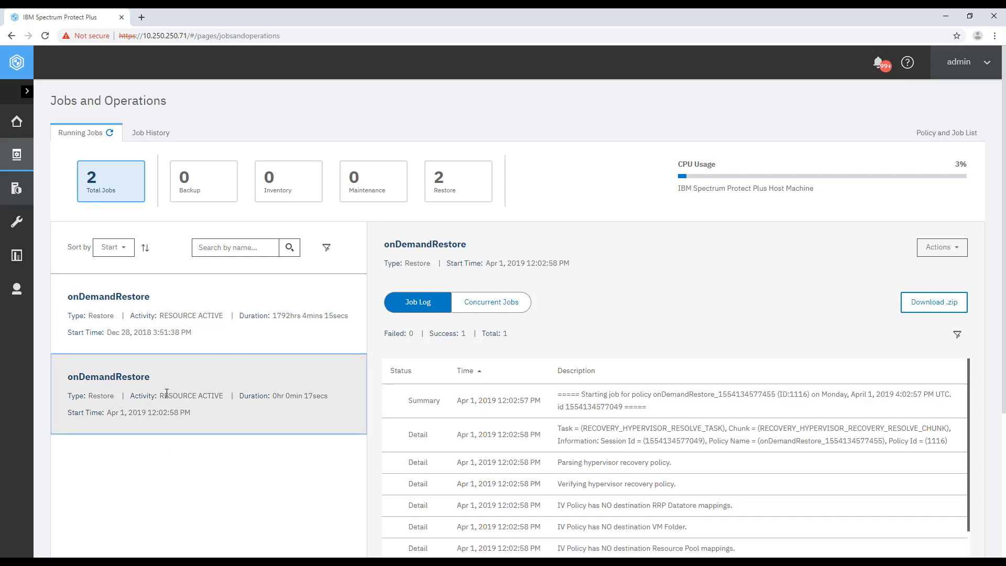
mouse_move(201, 384)
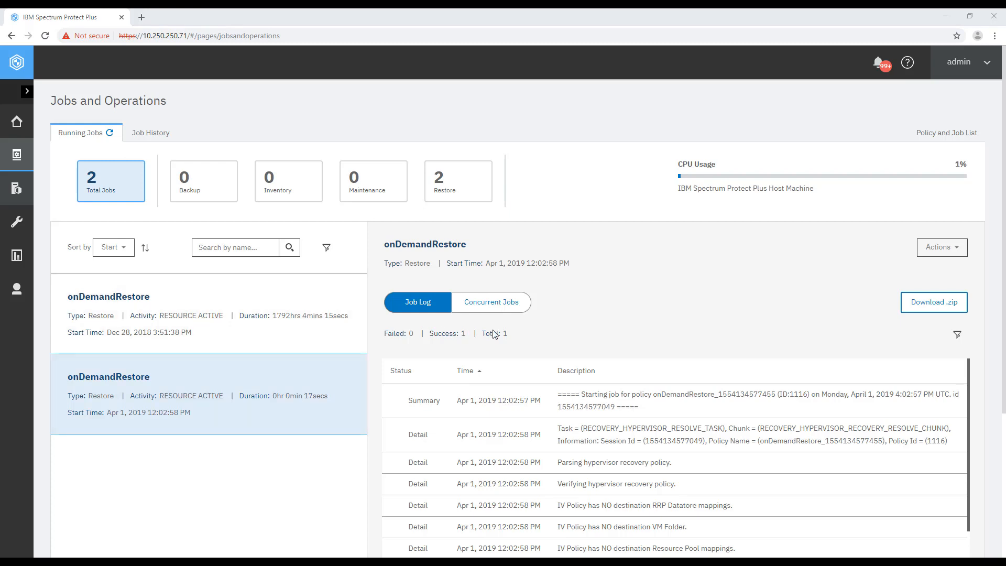
mouse_move(661, 291)
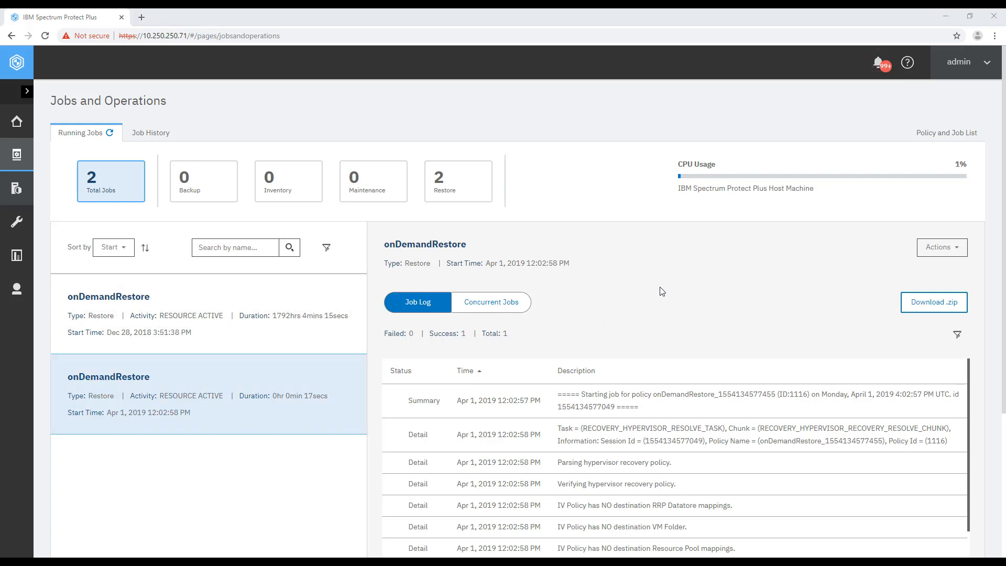
mouse_move(735, 284)
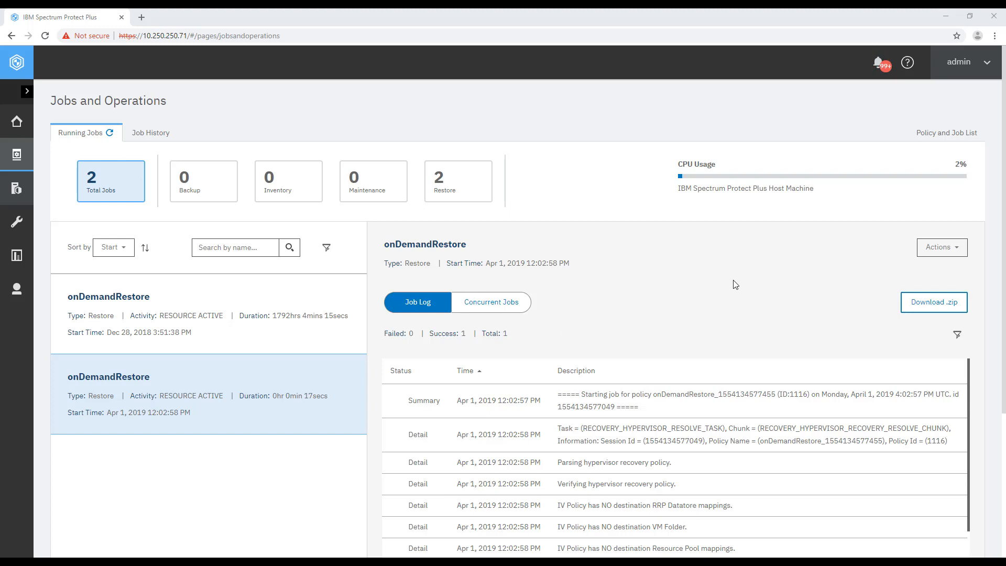
left_click(940, 247)
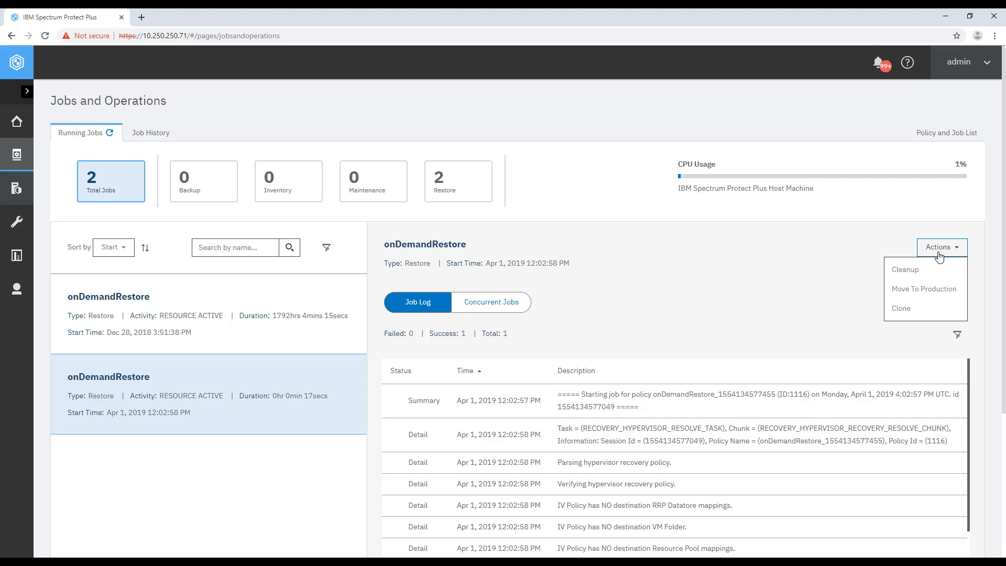
left_click(941, 247)
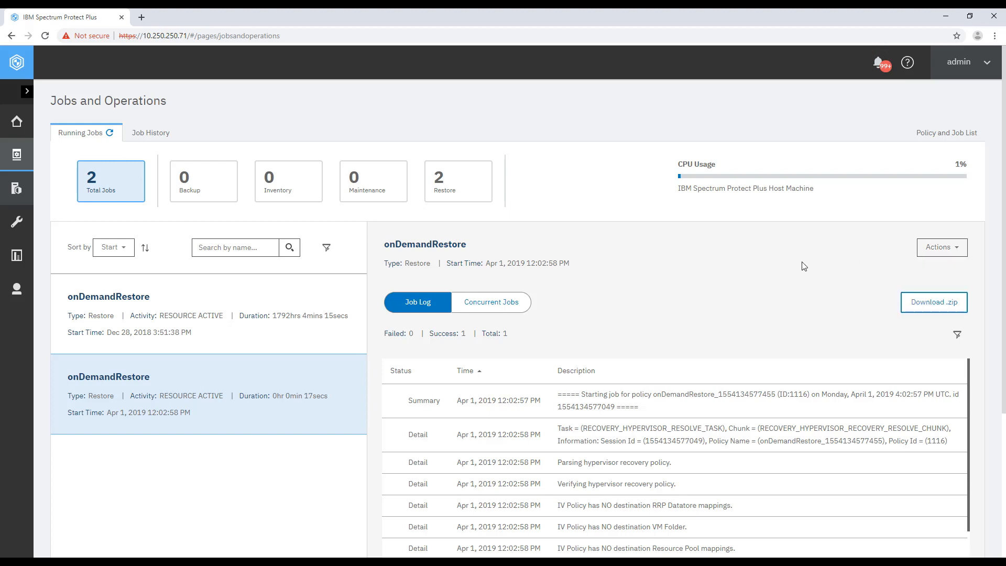
mouse_move(728, 281)
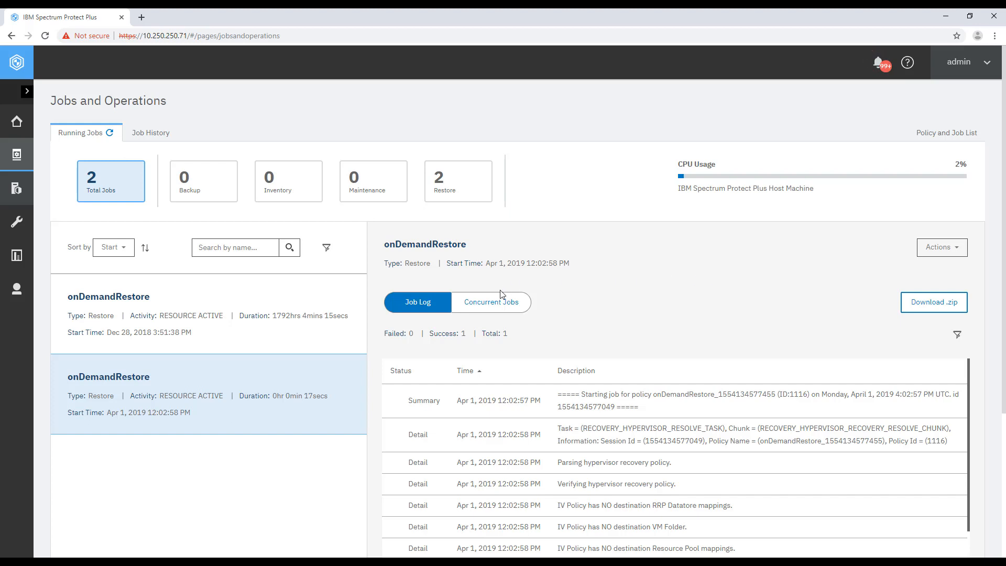
left_click(490, 302)
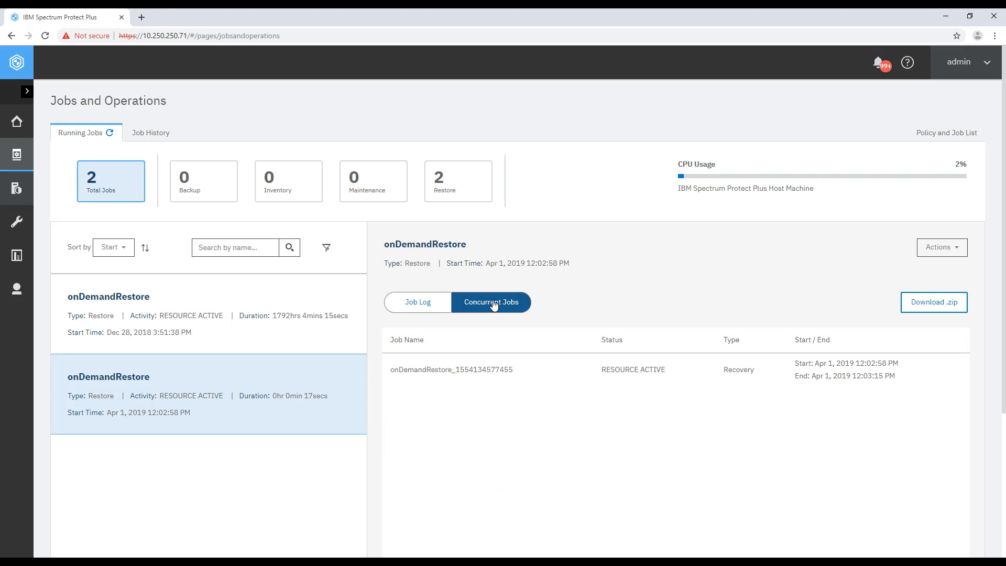
- Filter the restore job log to include Error and Warning entries alongside Info, Detail and Summary
left_click(416, 302)
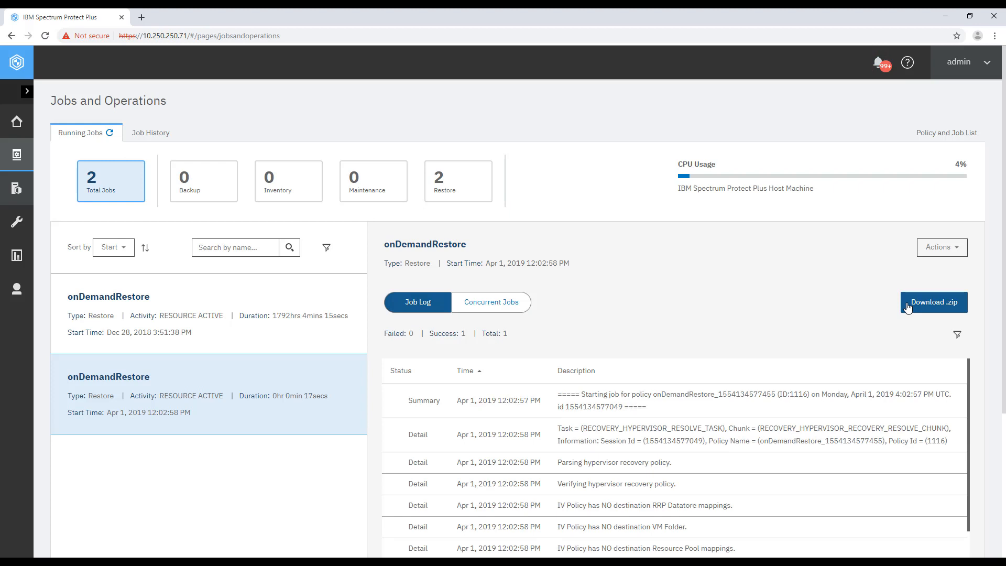
mouse_move(956, 338)
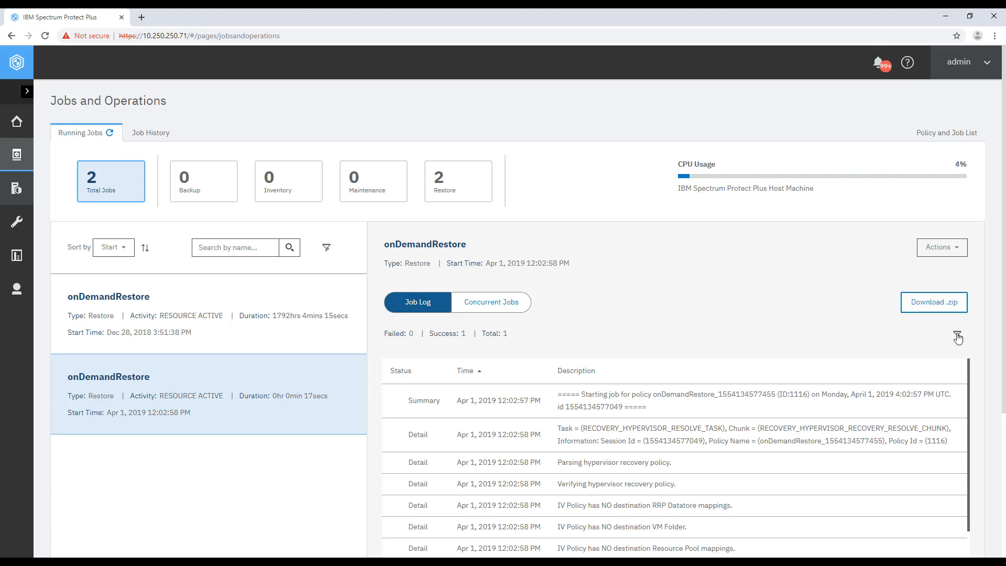
left_click(957, 334)
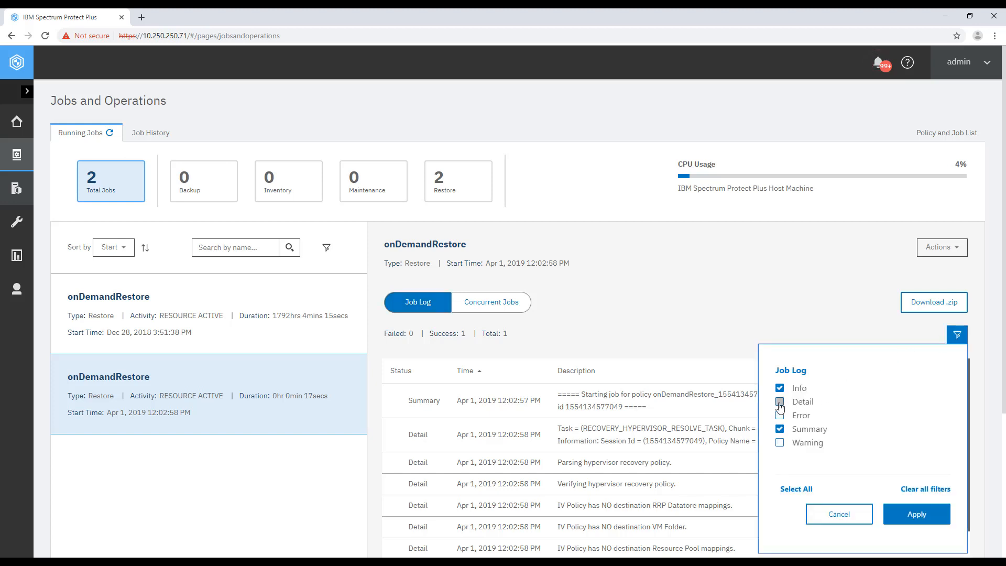
left_click(778, 401)
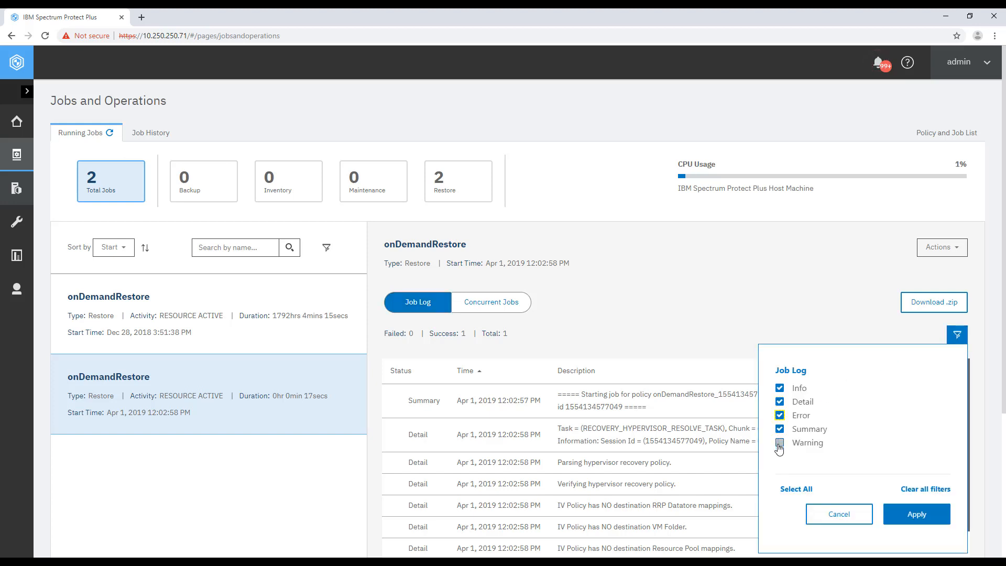
left_click(916, 513)
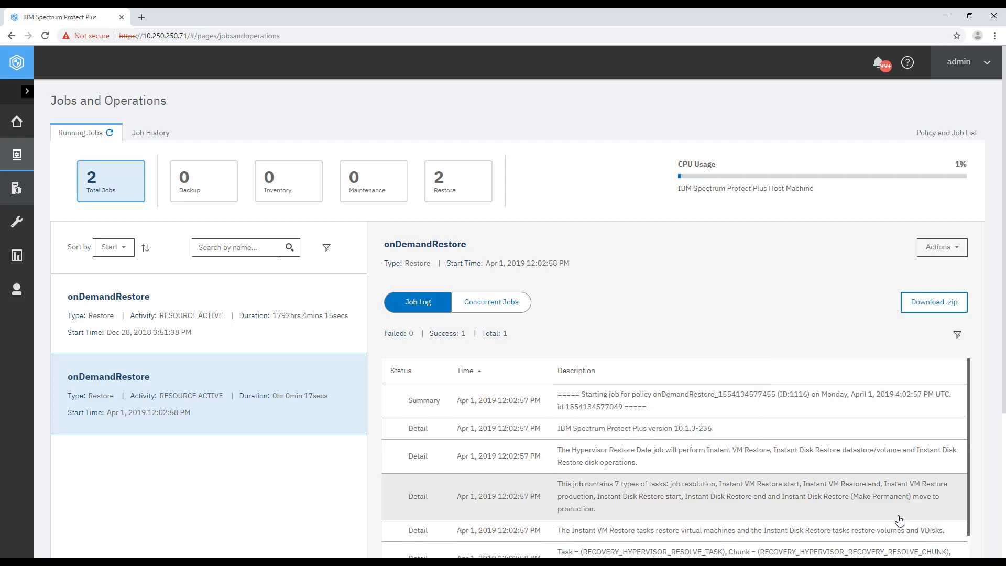
- Page through the 78-entry restore log and jump to entry 20
scroll("down", 3)
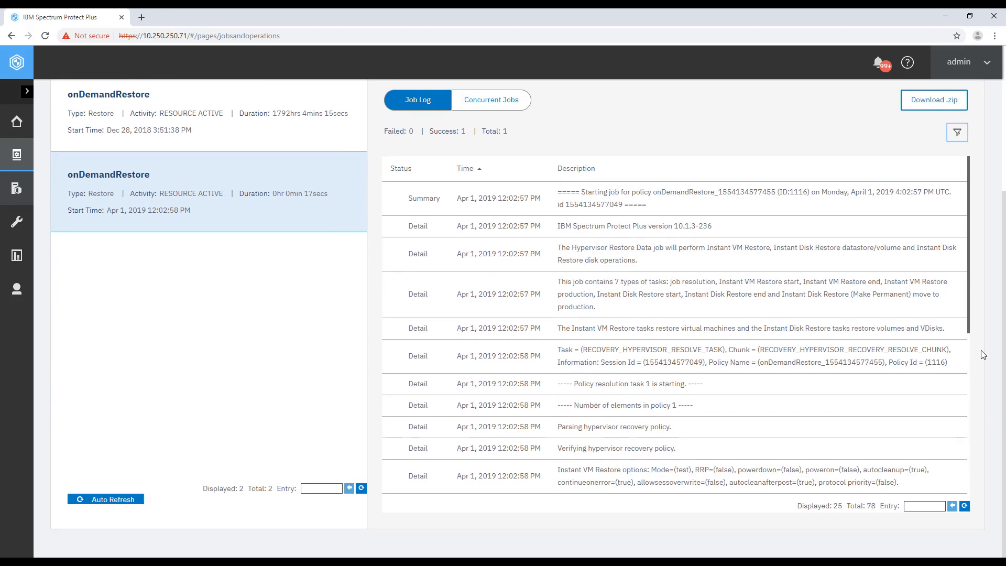
scroll("down", 3)
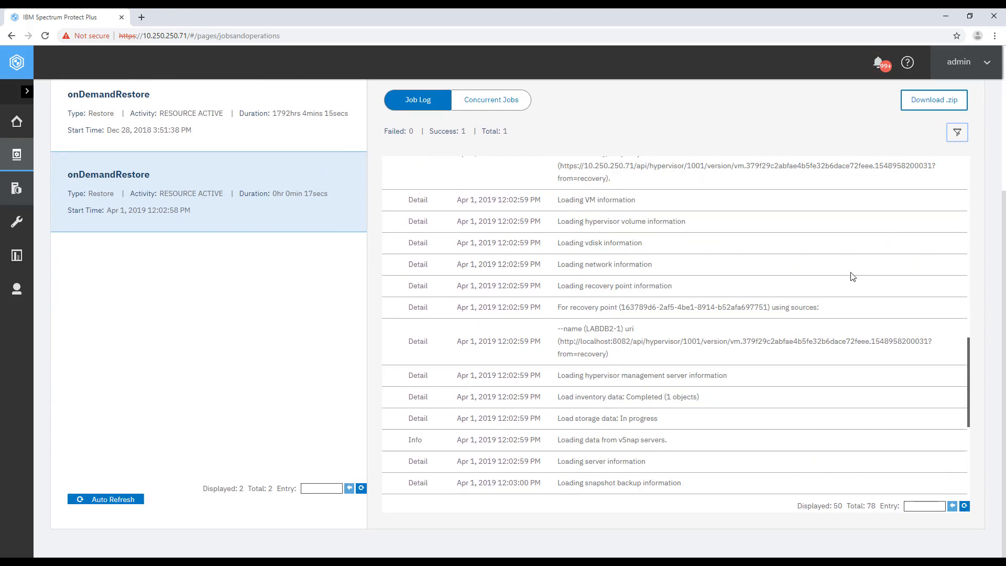
scroll("down", 3)
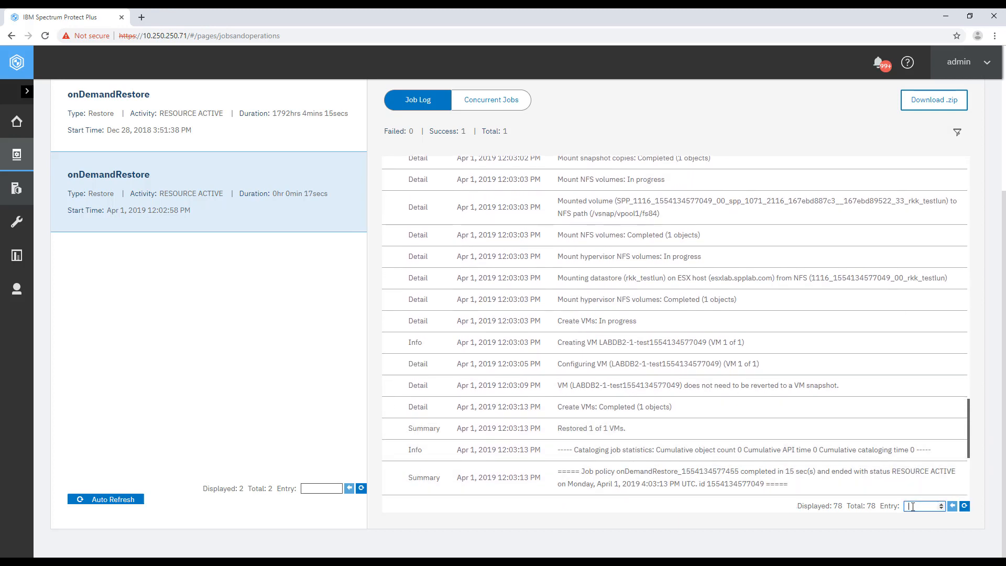
type("20")
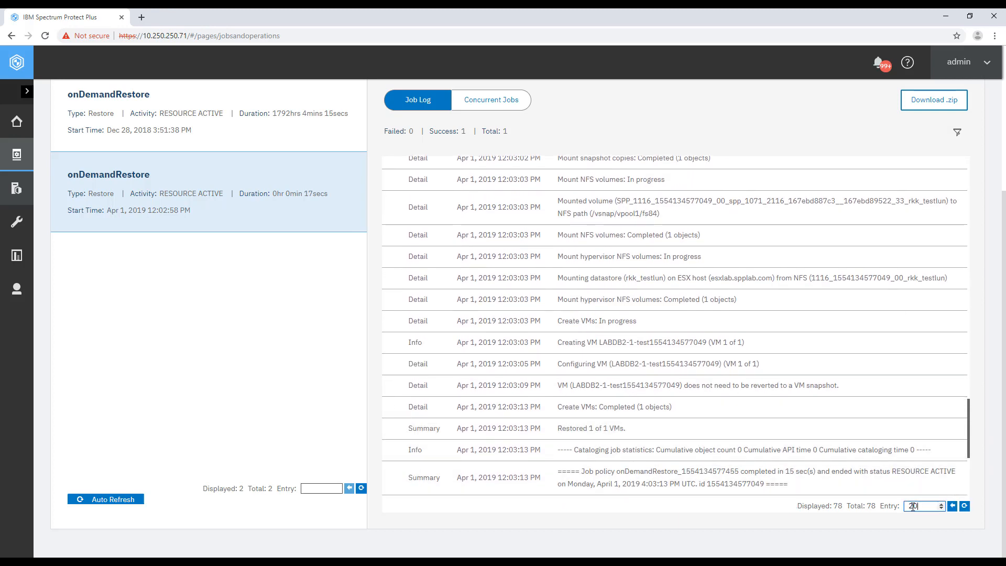
left_click(952, 506)
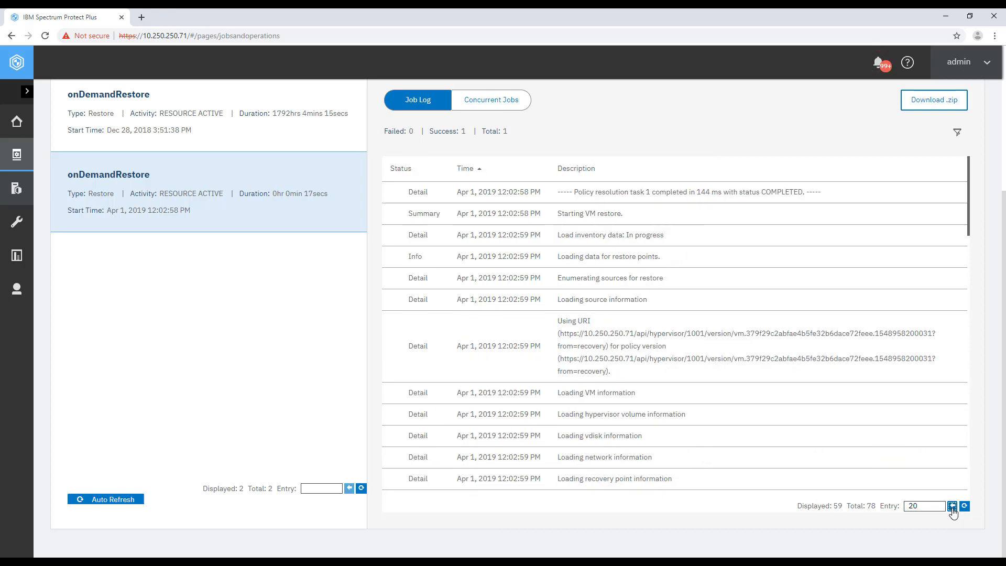
left_click(952, 505)
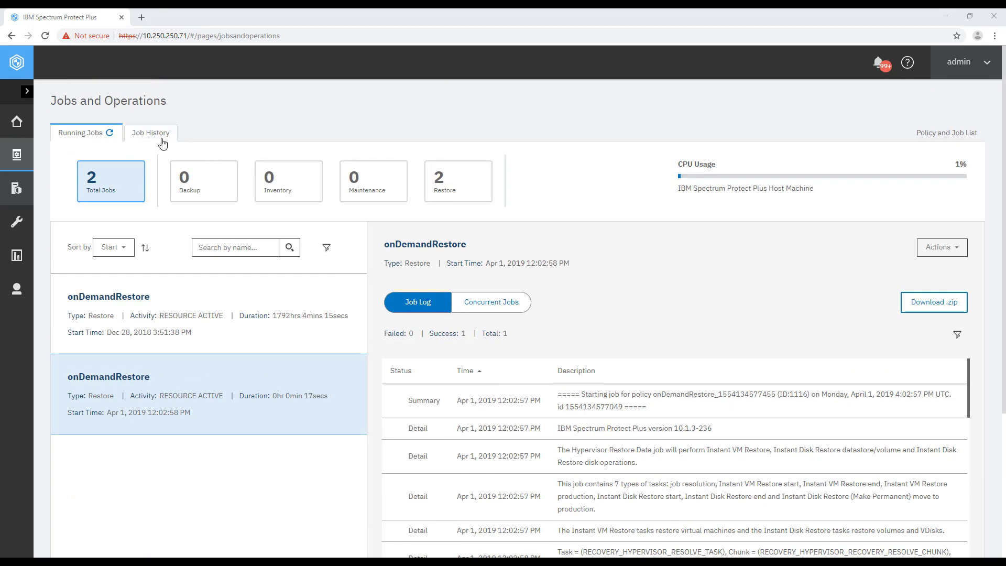
- Show the last 24 hours of job history filtered to the 6 jobs with warnings
left_click(147, 133)
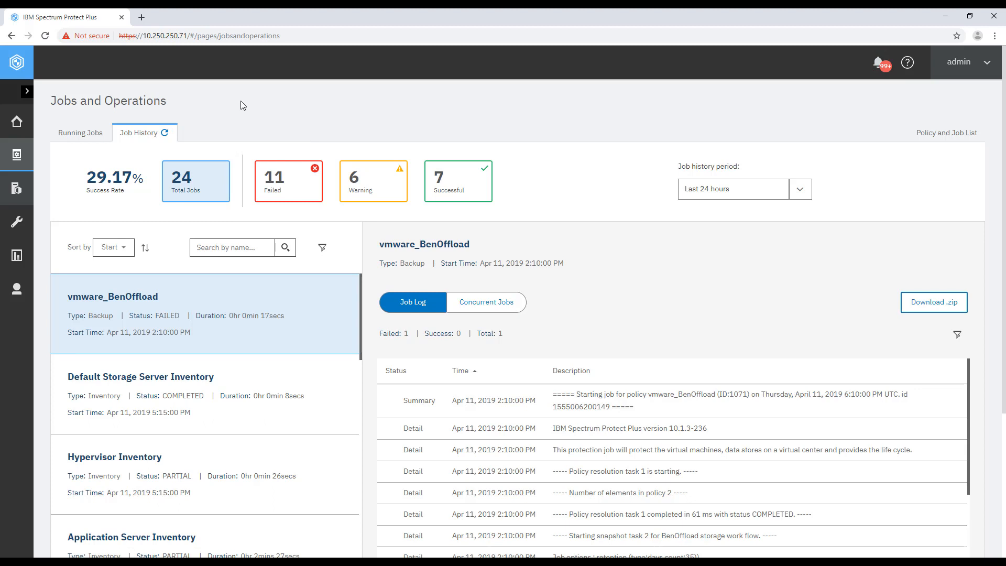
mouse_move(273, 114)
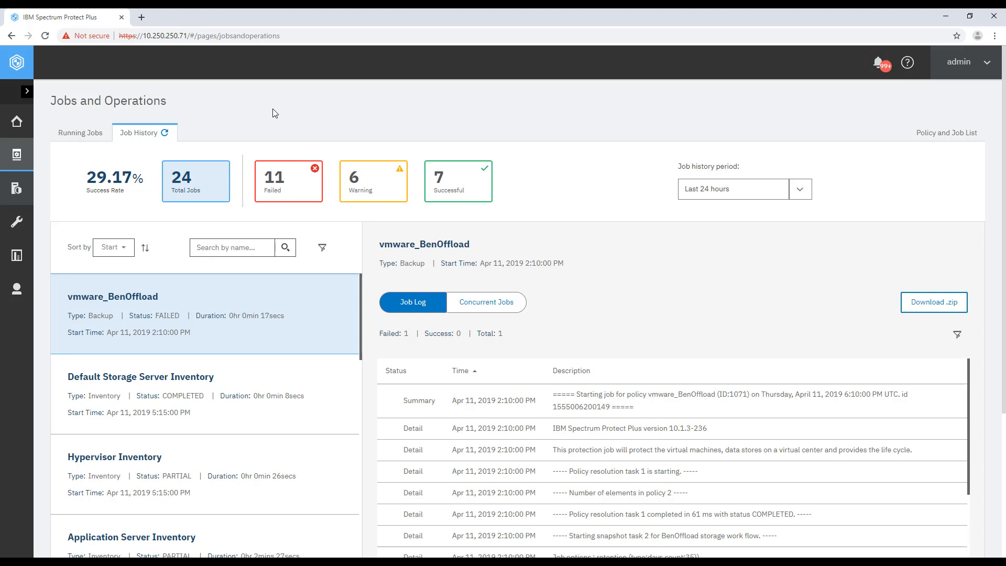
mouse_move(344, 153)
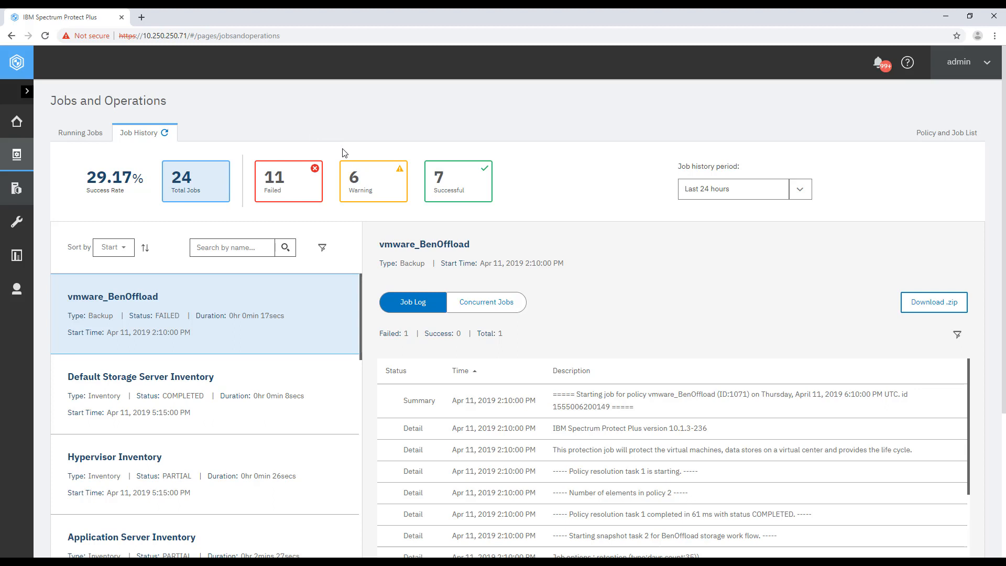
mouse_move(140, 218)
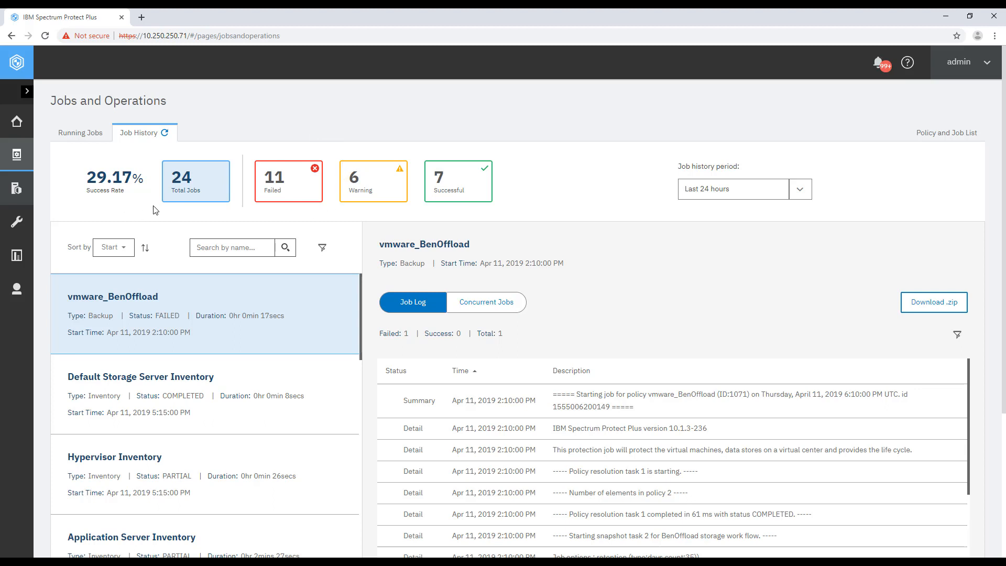
mouse_move(279, 213)
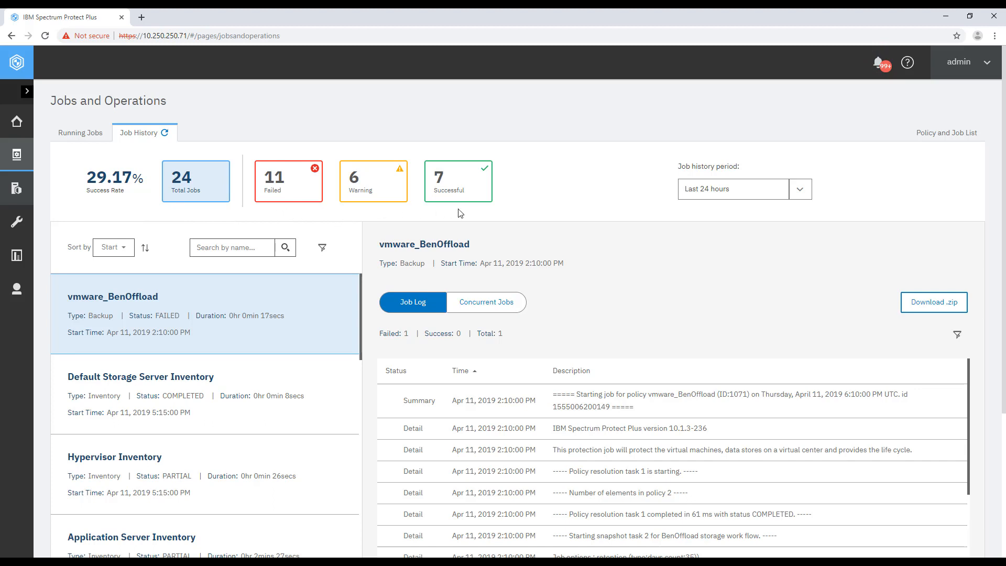
mouse_move(460, 184)
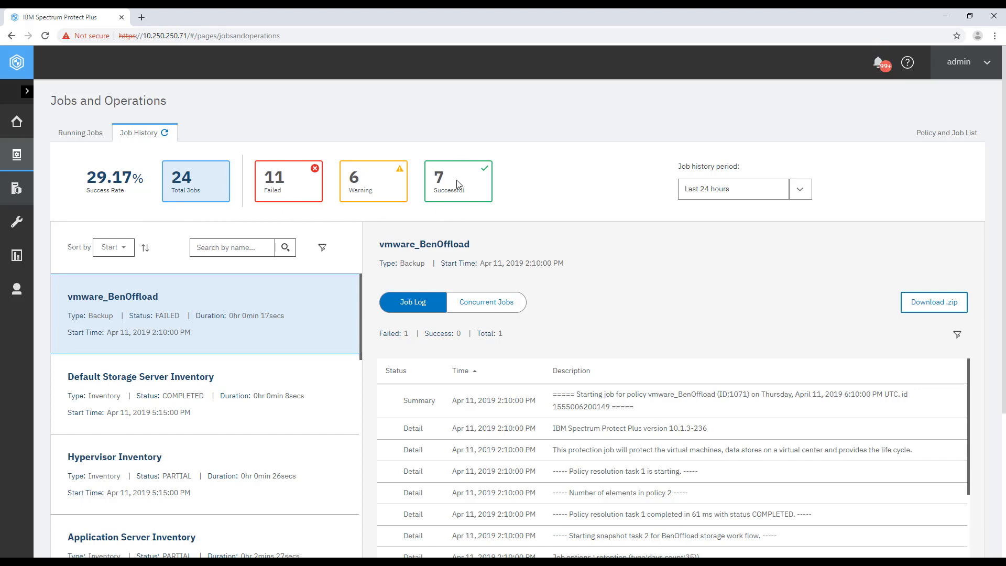
left_click(373, 181)
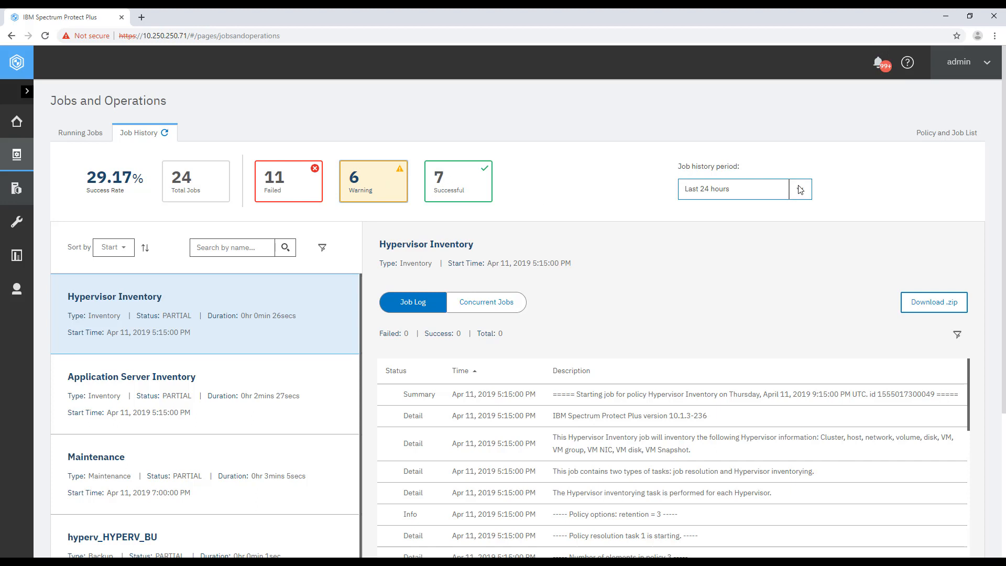
- Limit the job history period to Last 4 hours, then move to the Policy and Job List
left_click(798, 189)
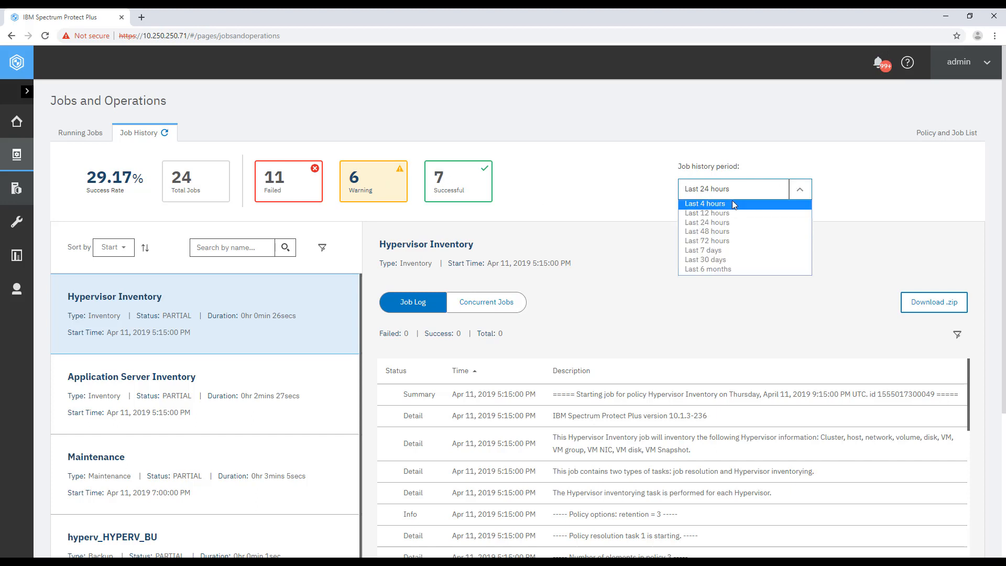
left_click(704, 203)
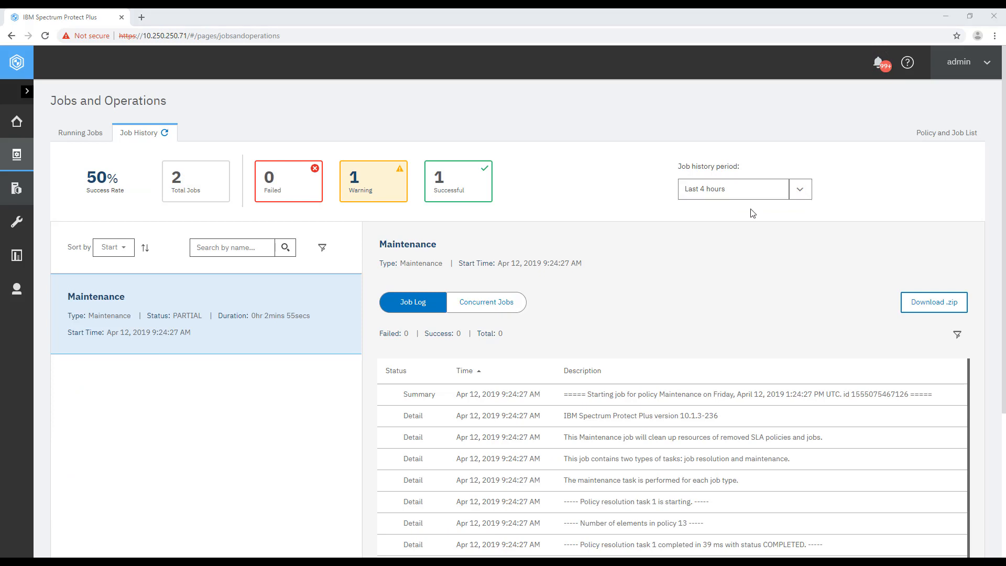
left_click(945, 133)
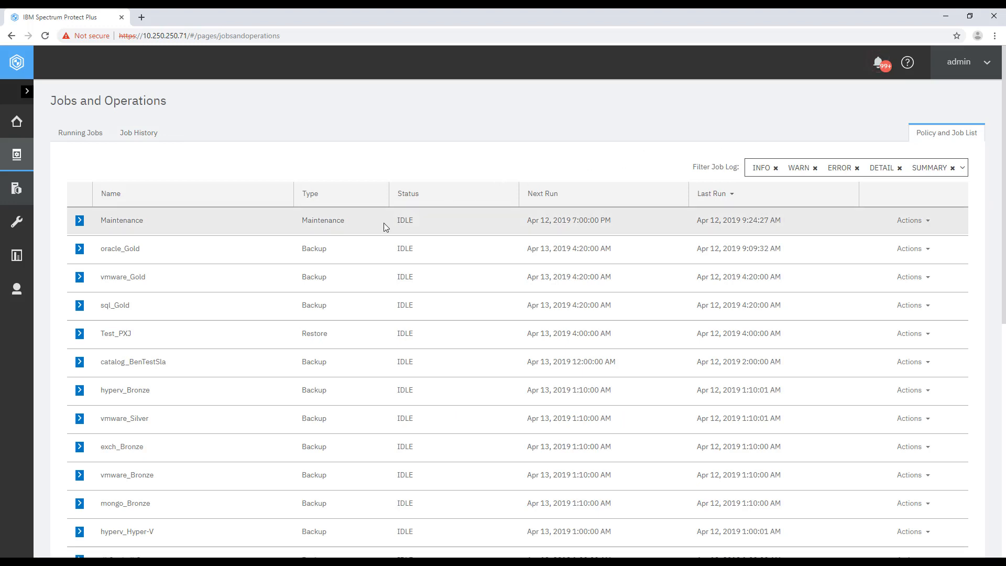
mouse_move(94, 232)
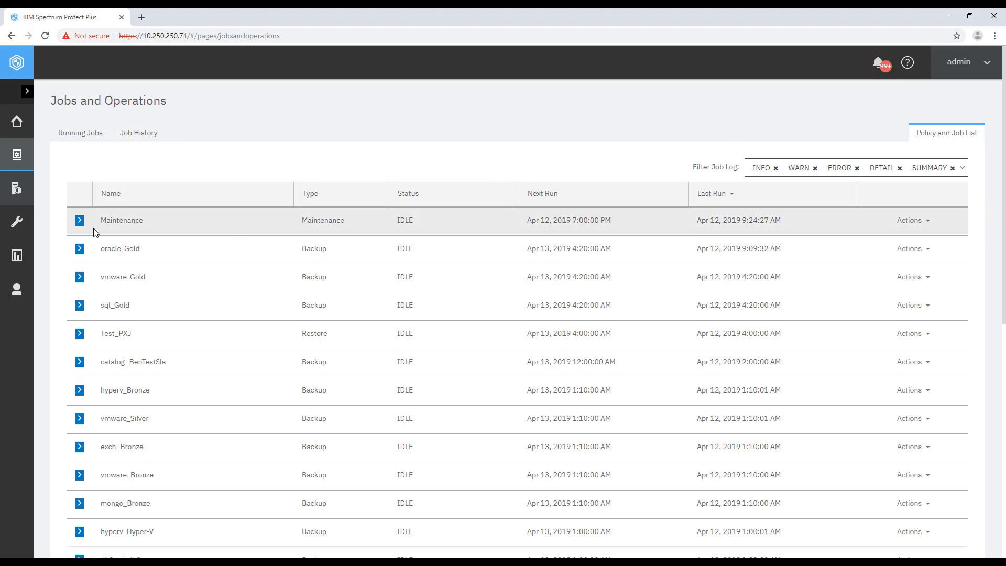
- Expand oracle_Gold's Apr 12 9:09 run log and list its actions, Start and Pause Schedule
left_click(80, 248)
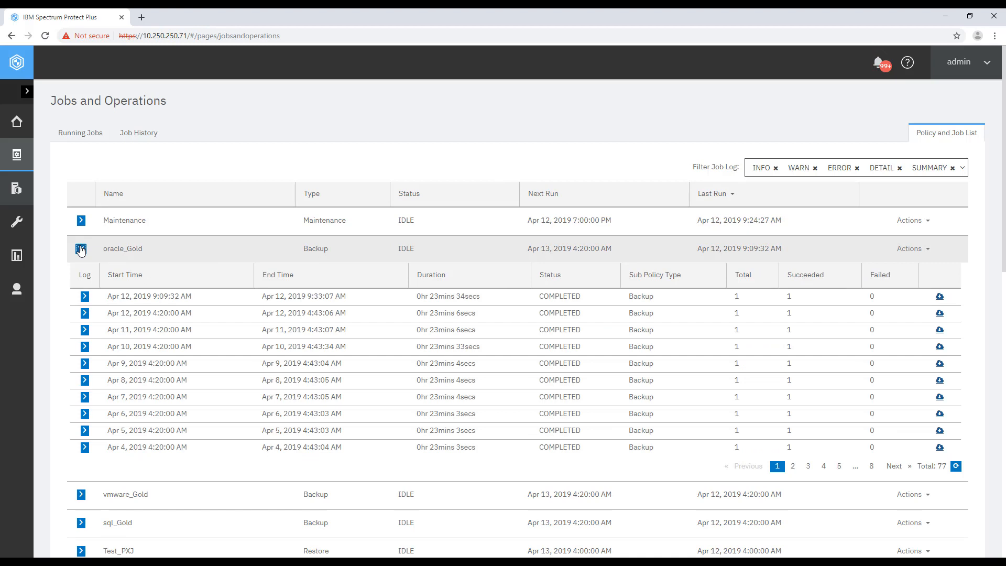
left_click(84, 296)
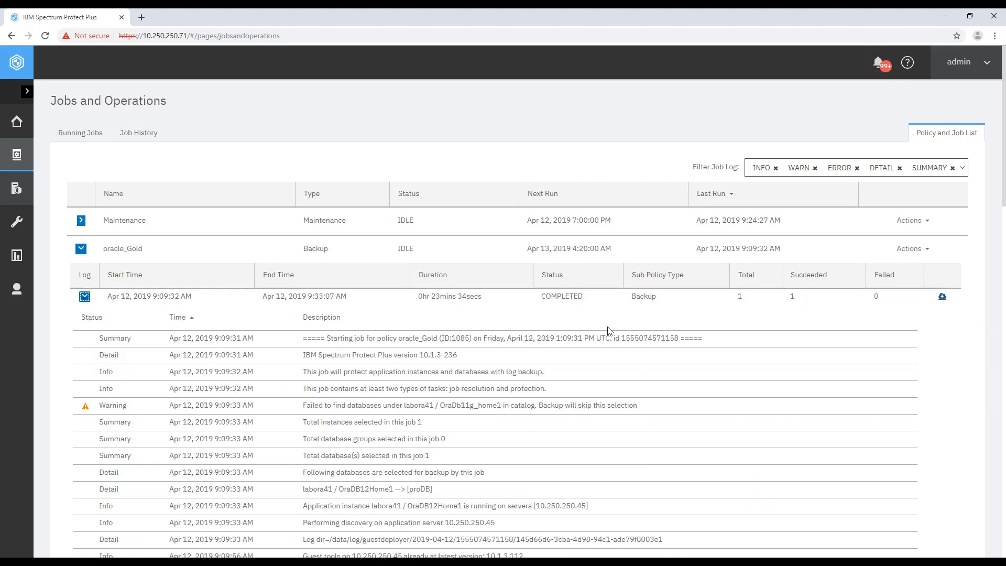
mouse_move(776, 314)
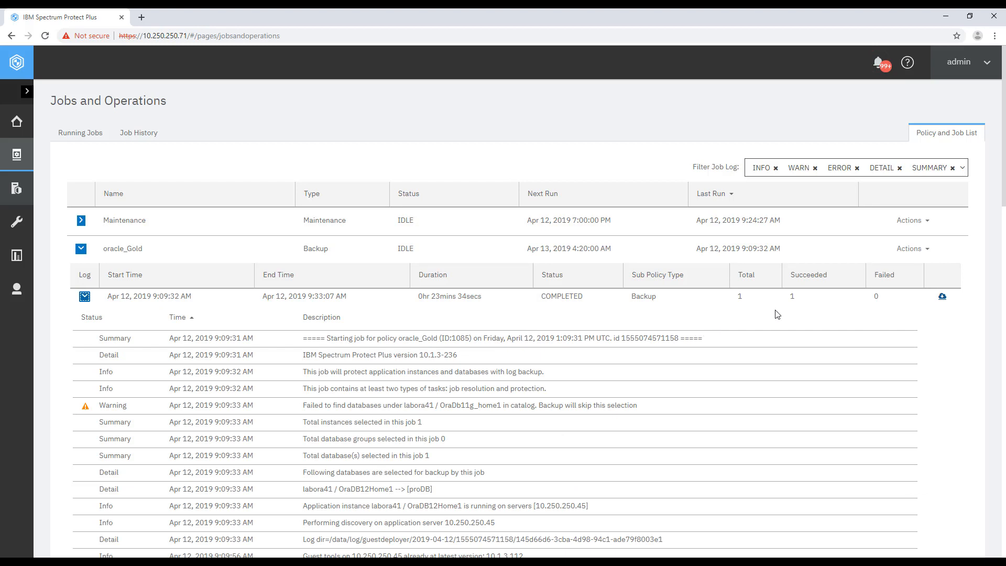
mouse_move(876, 294)
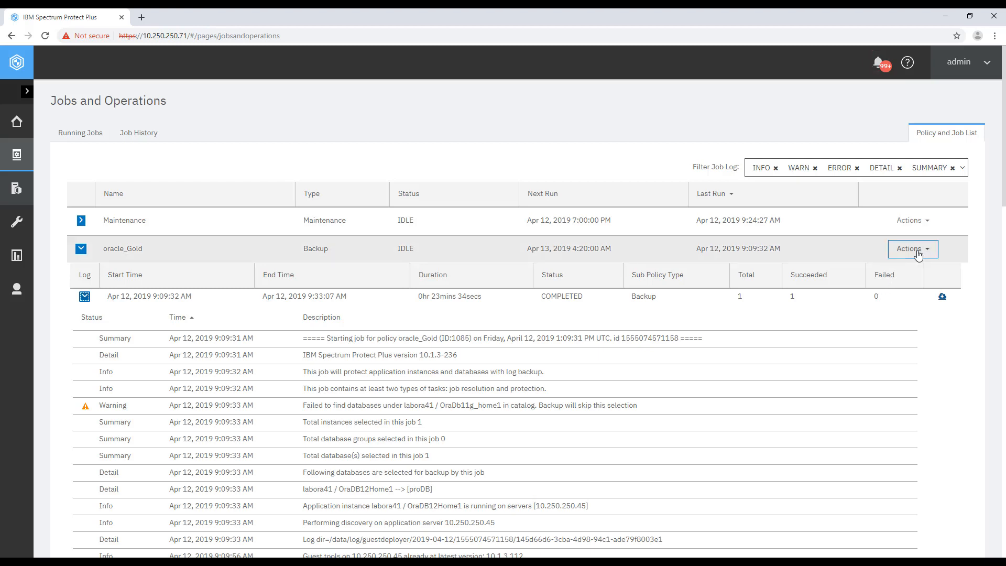
left_click(911, 249)
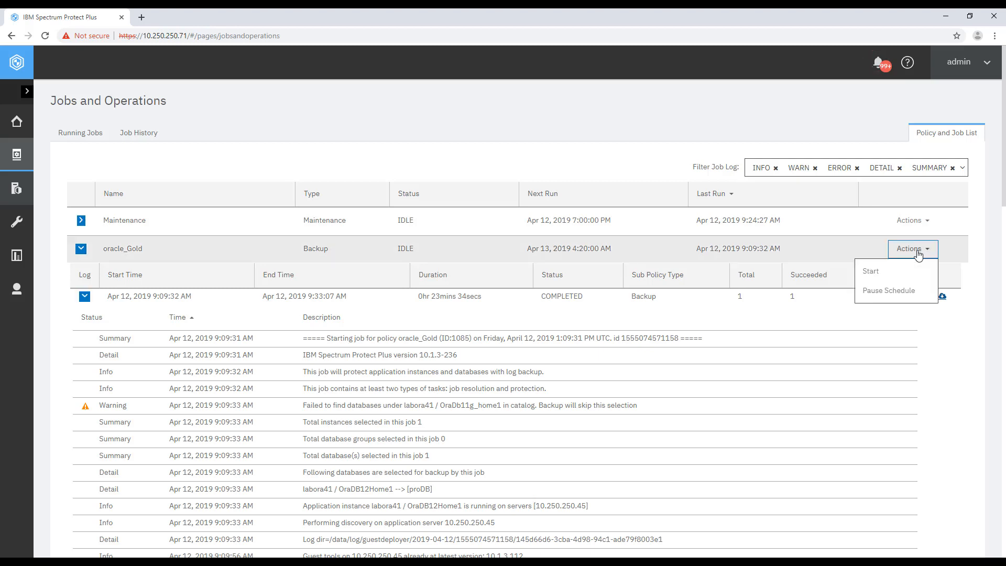